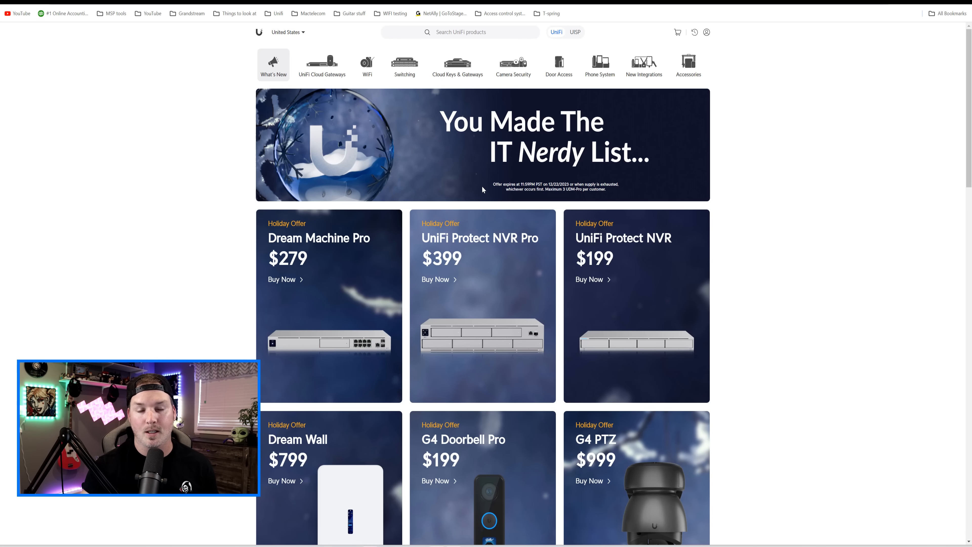
# - Scroll down through the holiday deals to reach the Dream Machine Pro $279 offer
pyautogui.scroll(-3)
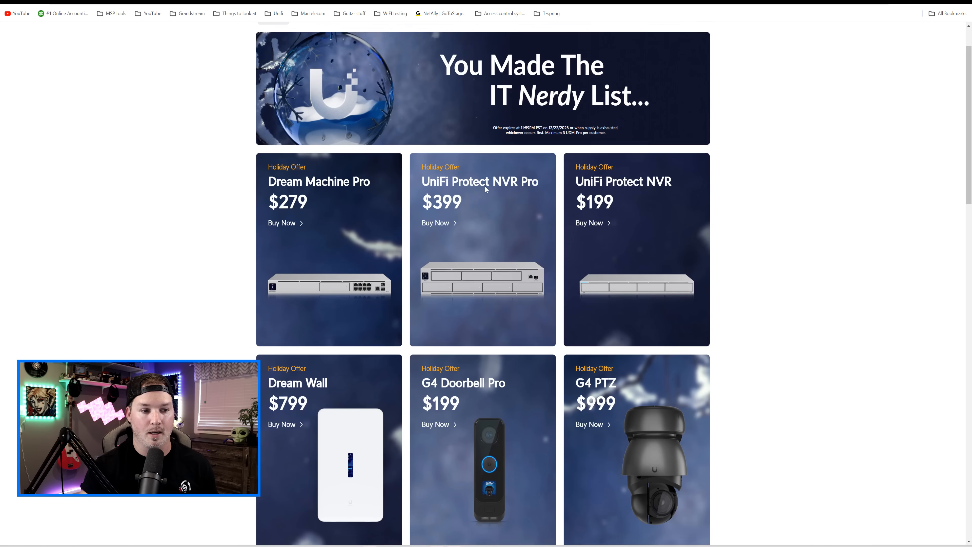
pyautogui.scroll(-3)
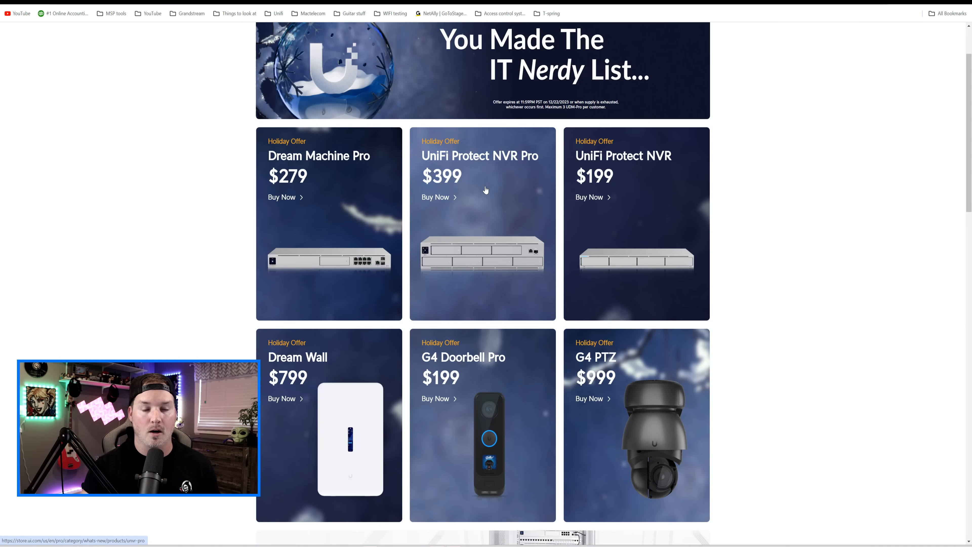
pyautogui.scroll(-3)
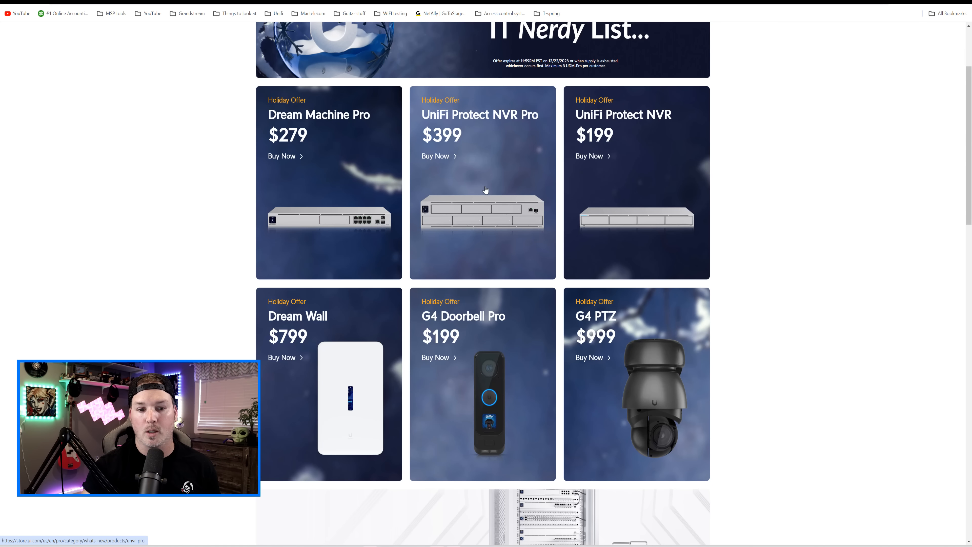
pyautogui.scroll(-3)
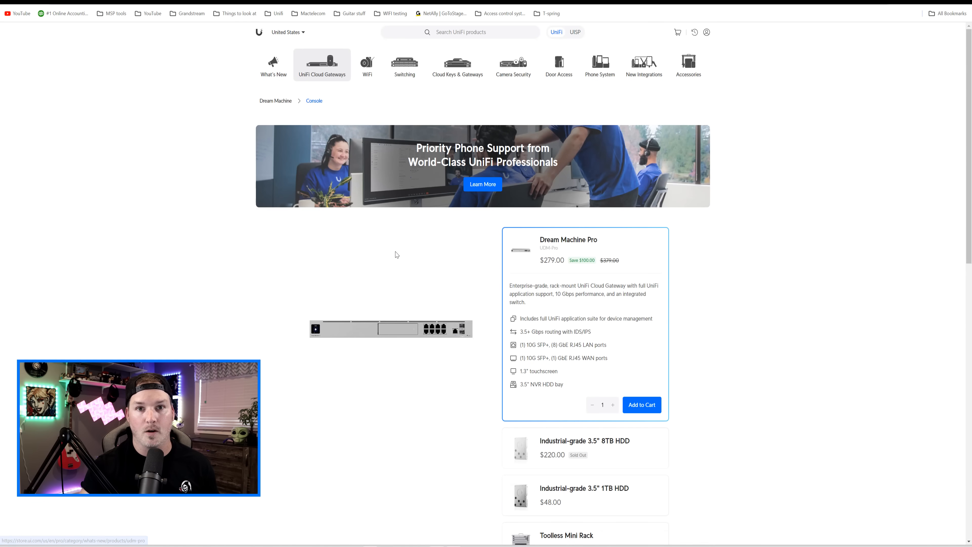
pyautogui.scroll(-3)
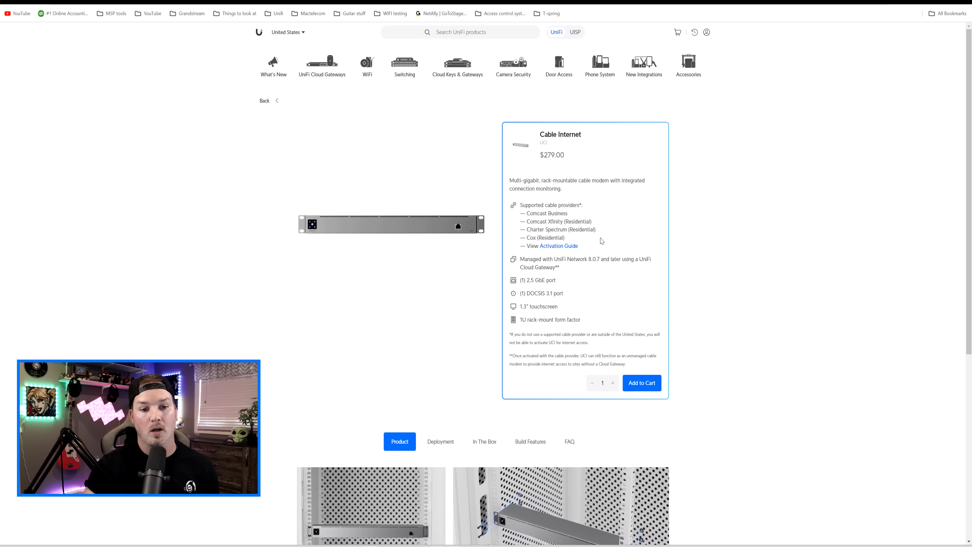
pyautogui.moveTo(597, 248)
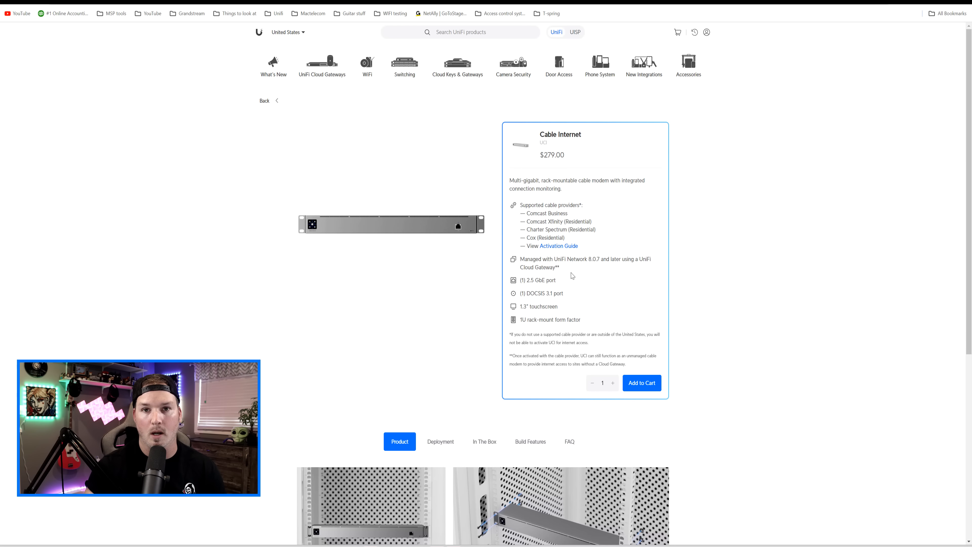
# - Scroll down the Cable Internet modem page to its deployment photos and Installation Guide link
pyautogui.scroll(-3)
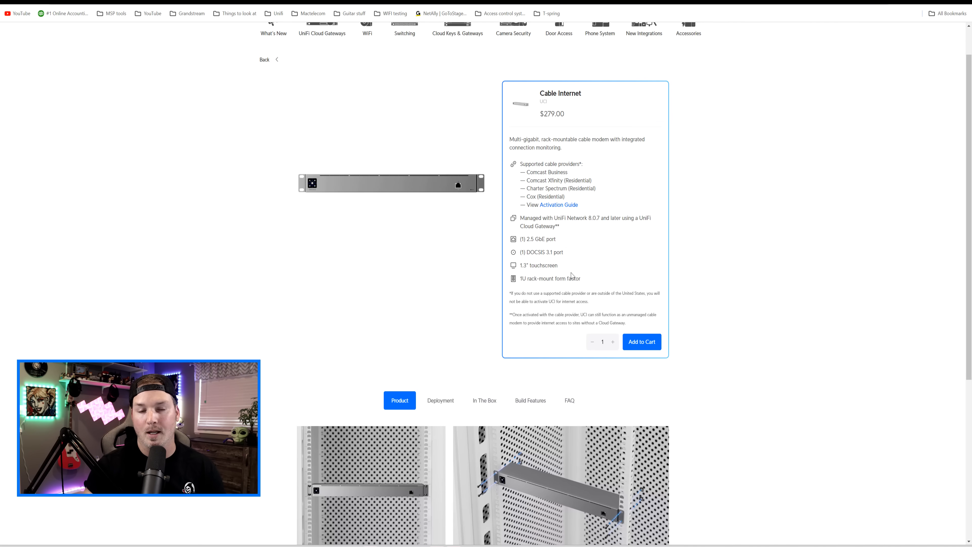
pyautogui.moveTo(605, 277)
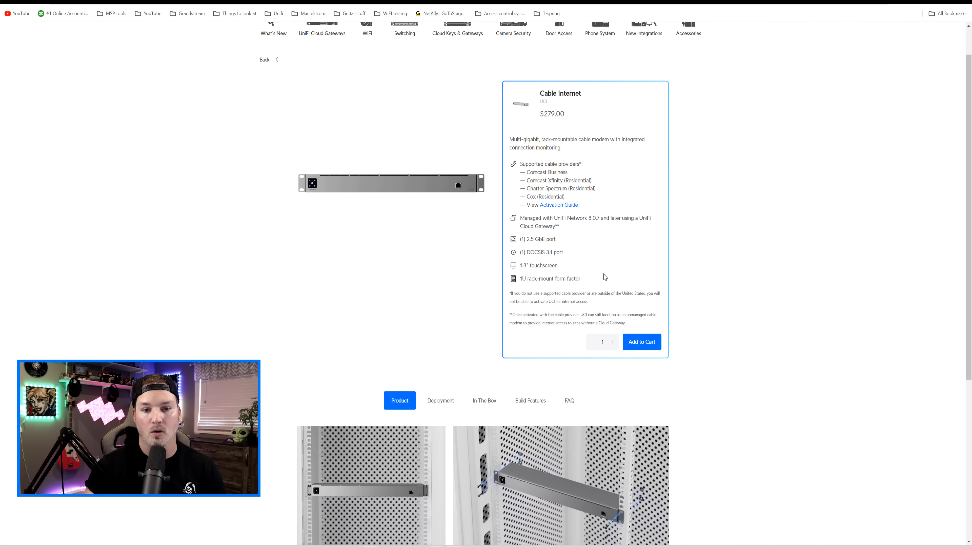
pyautogui.scroll(-3)
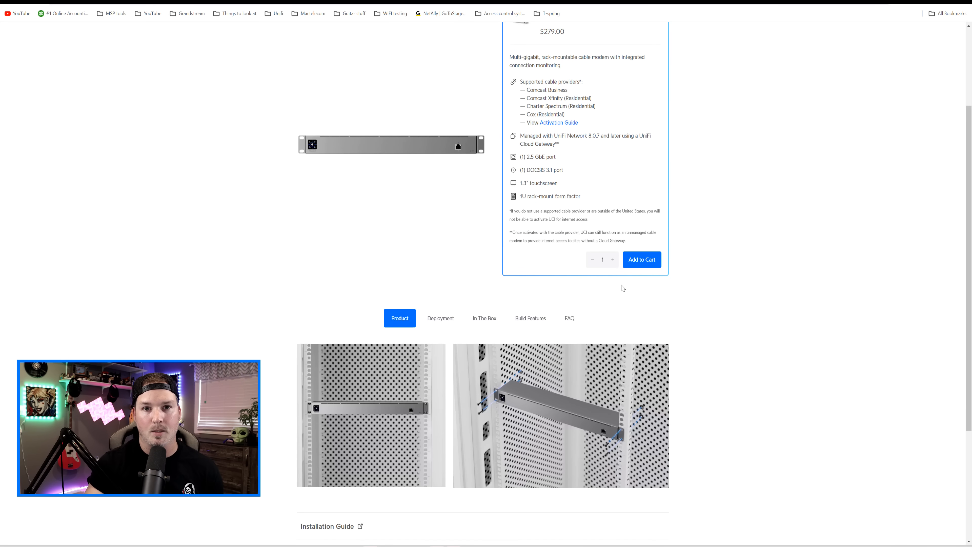
pyautogui.moveTo(588, 414)
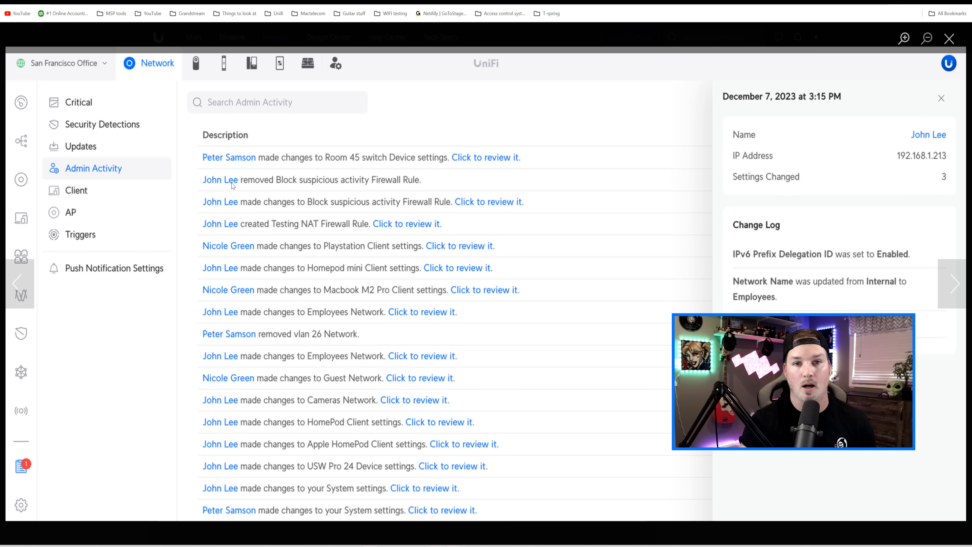
pyautogui.moveTo(243, 186)
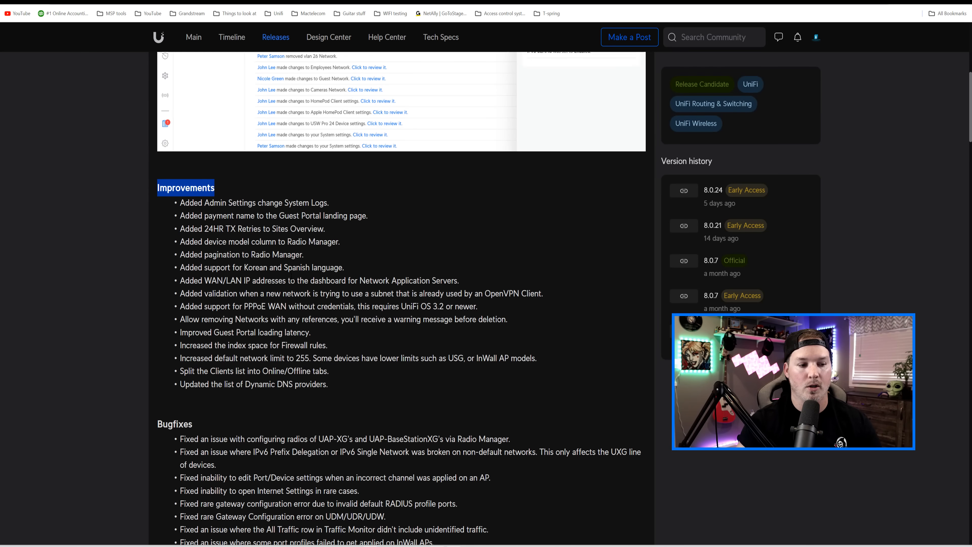
pyautogui.scroll(-3)
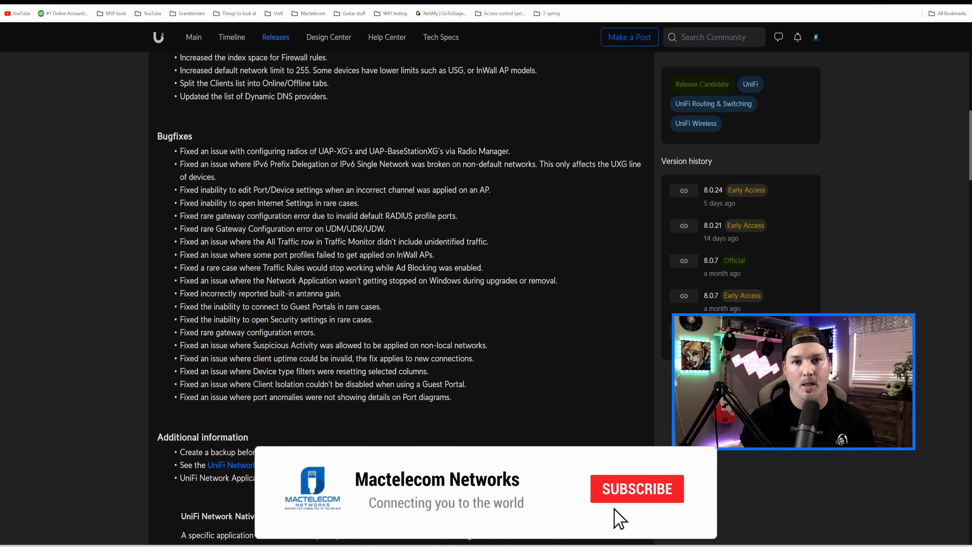
pyautogui.click(636, 489)
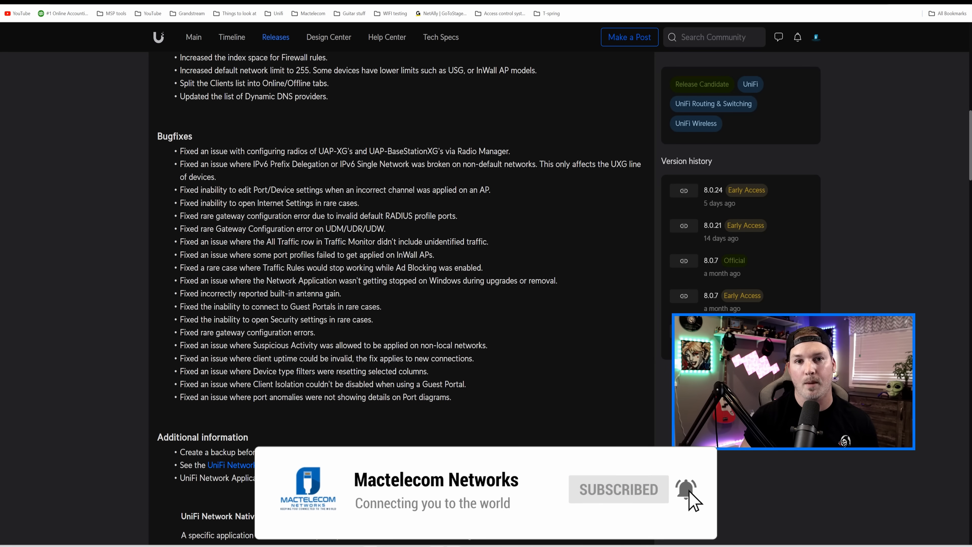